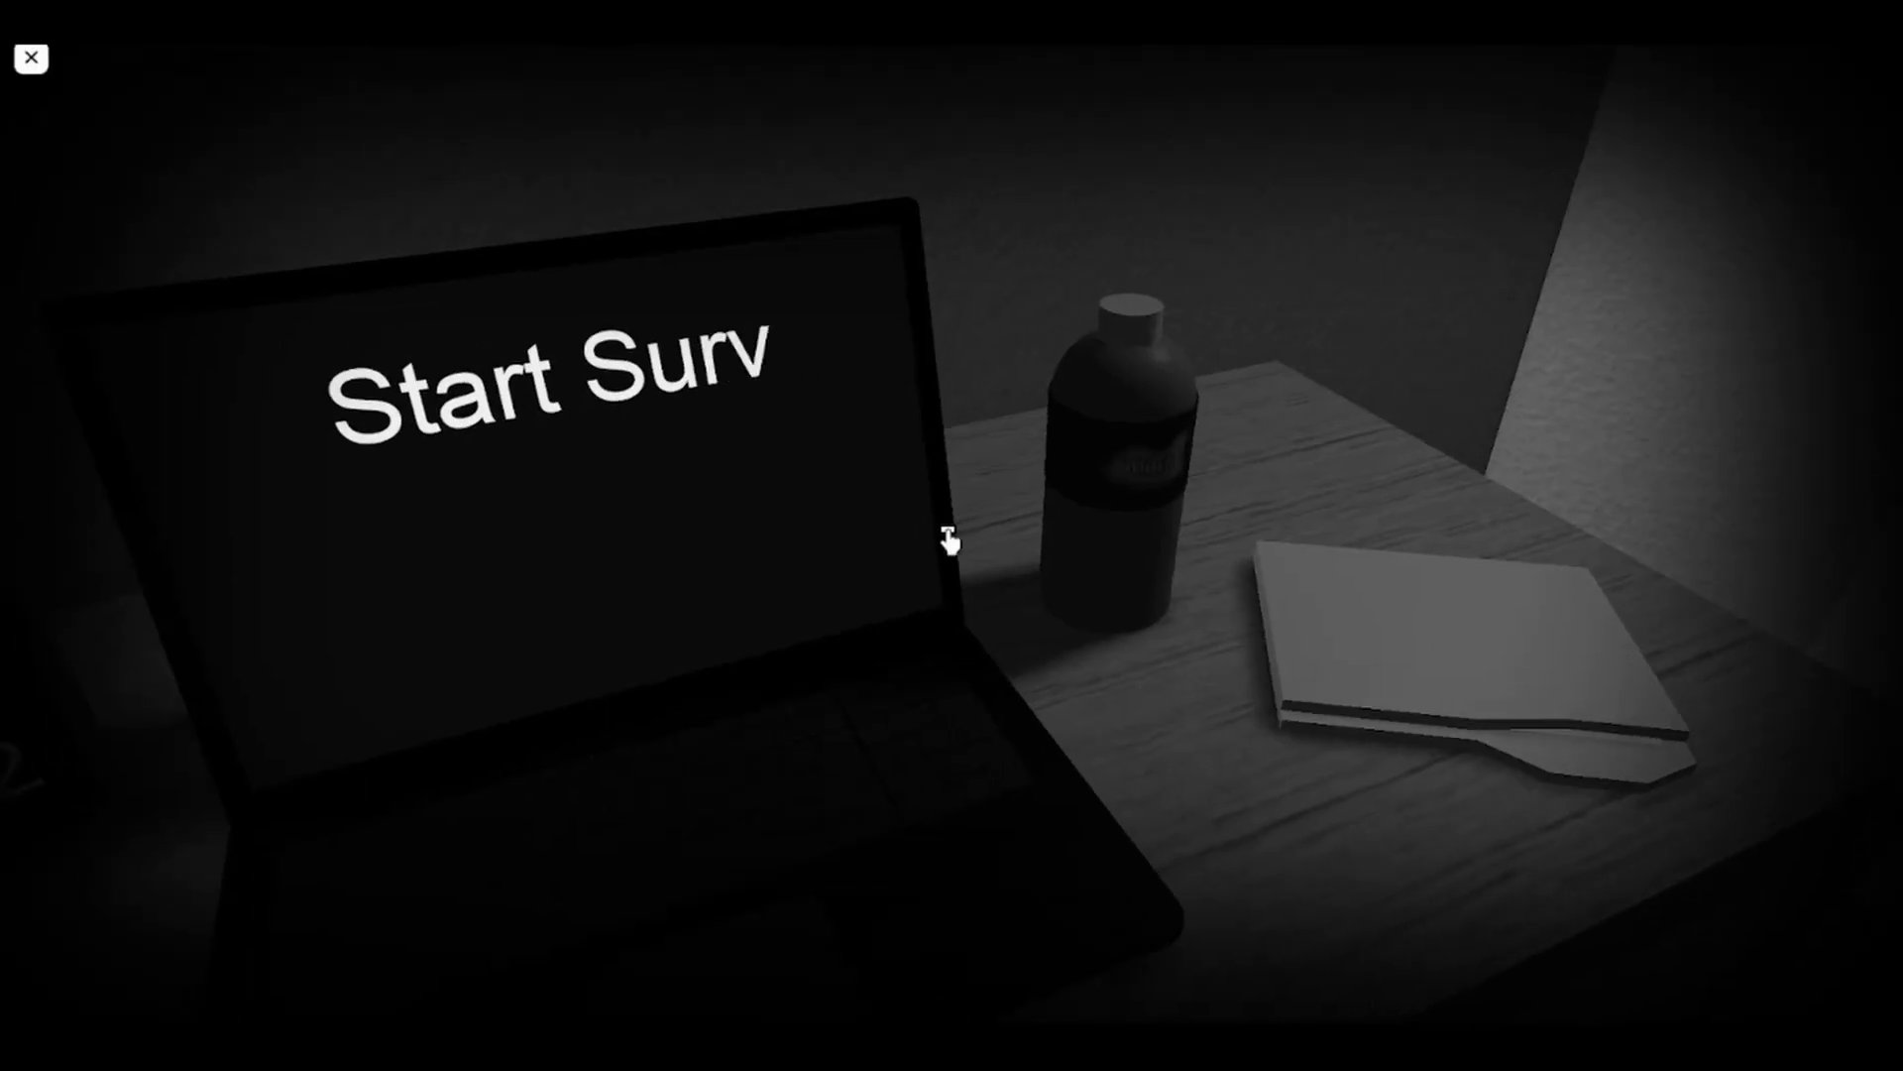
- Lower the game volume to the minimum level in the Roblox settings menu
key("Escape")
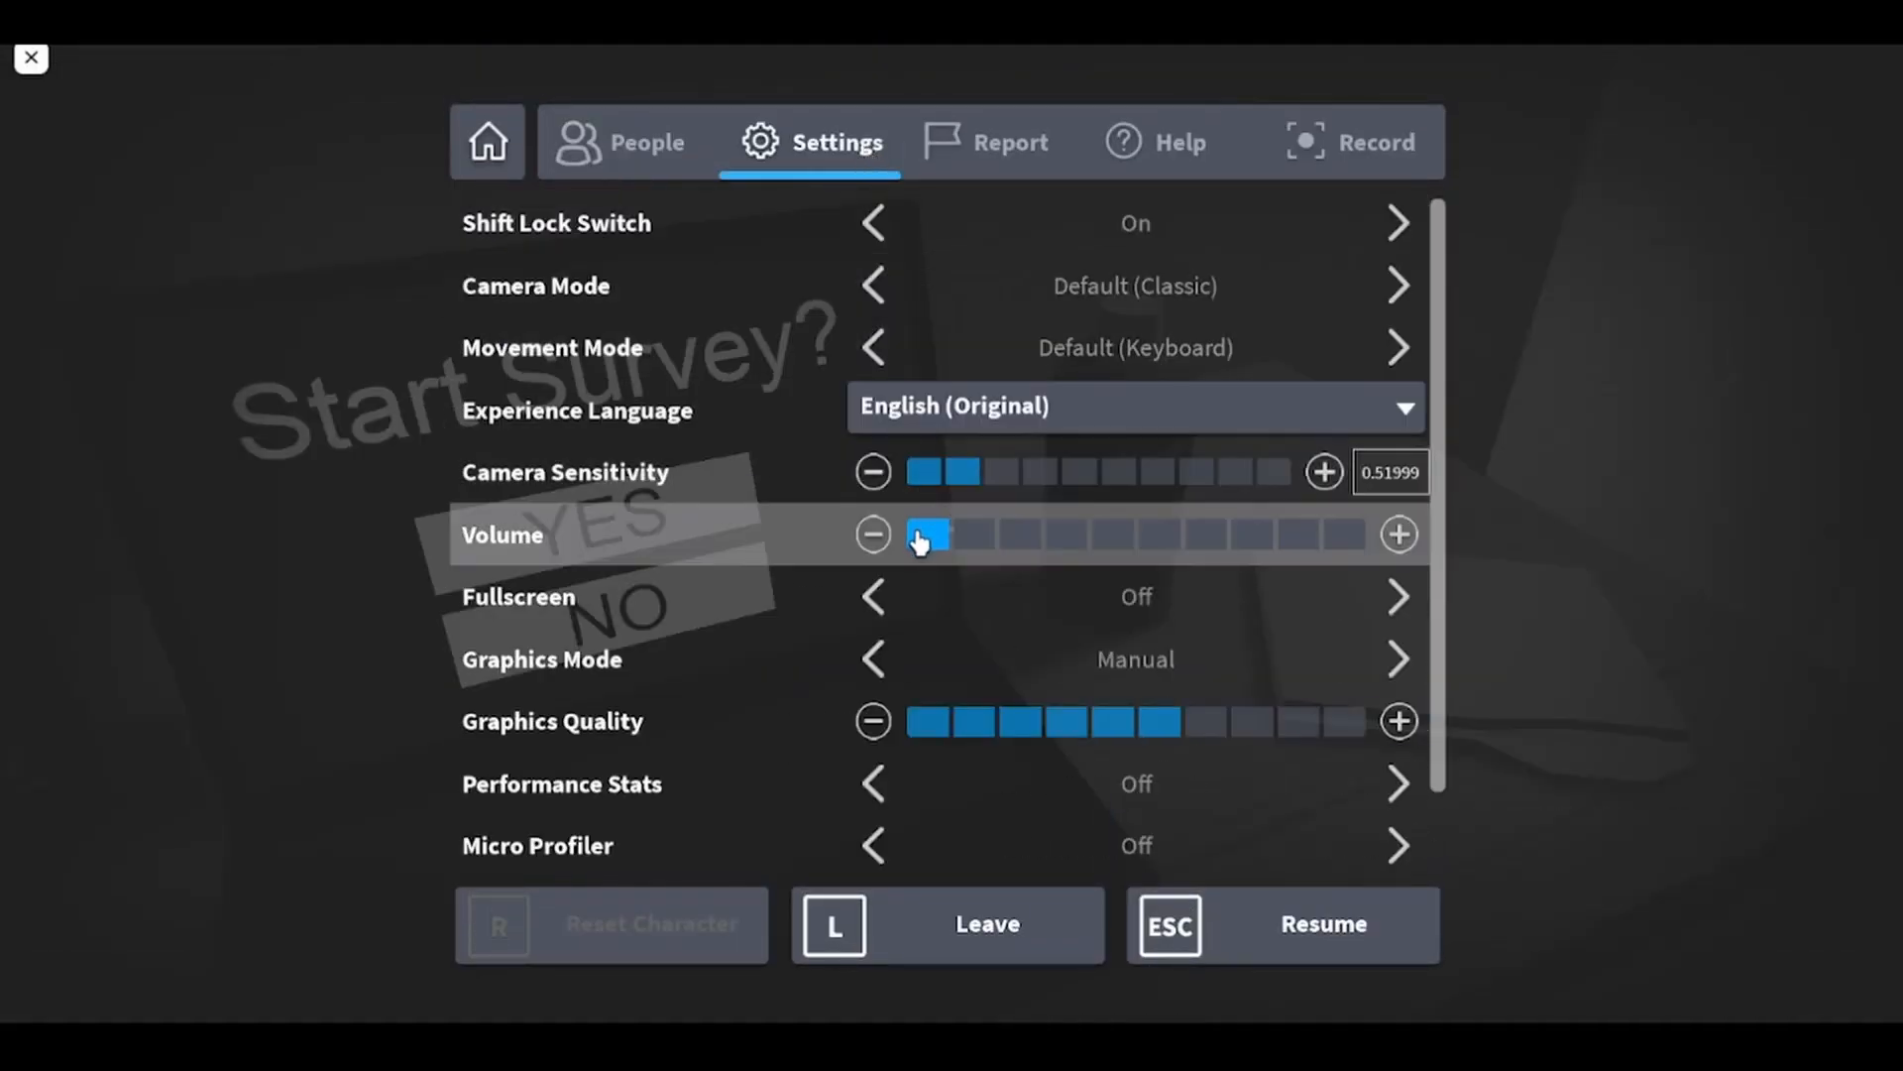
left_click(1283, 924)
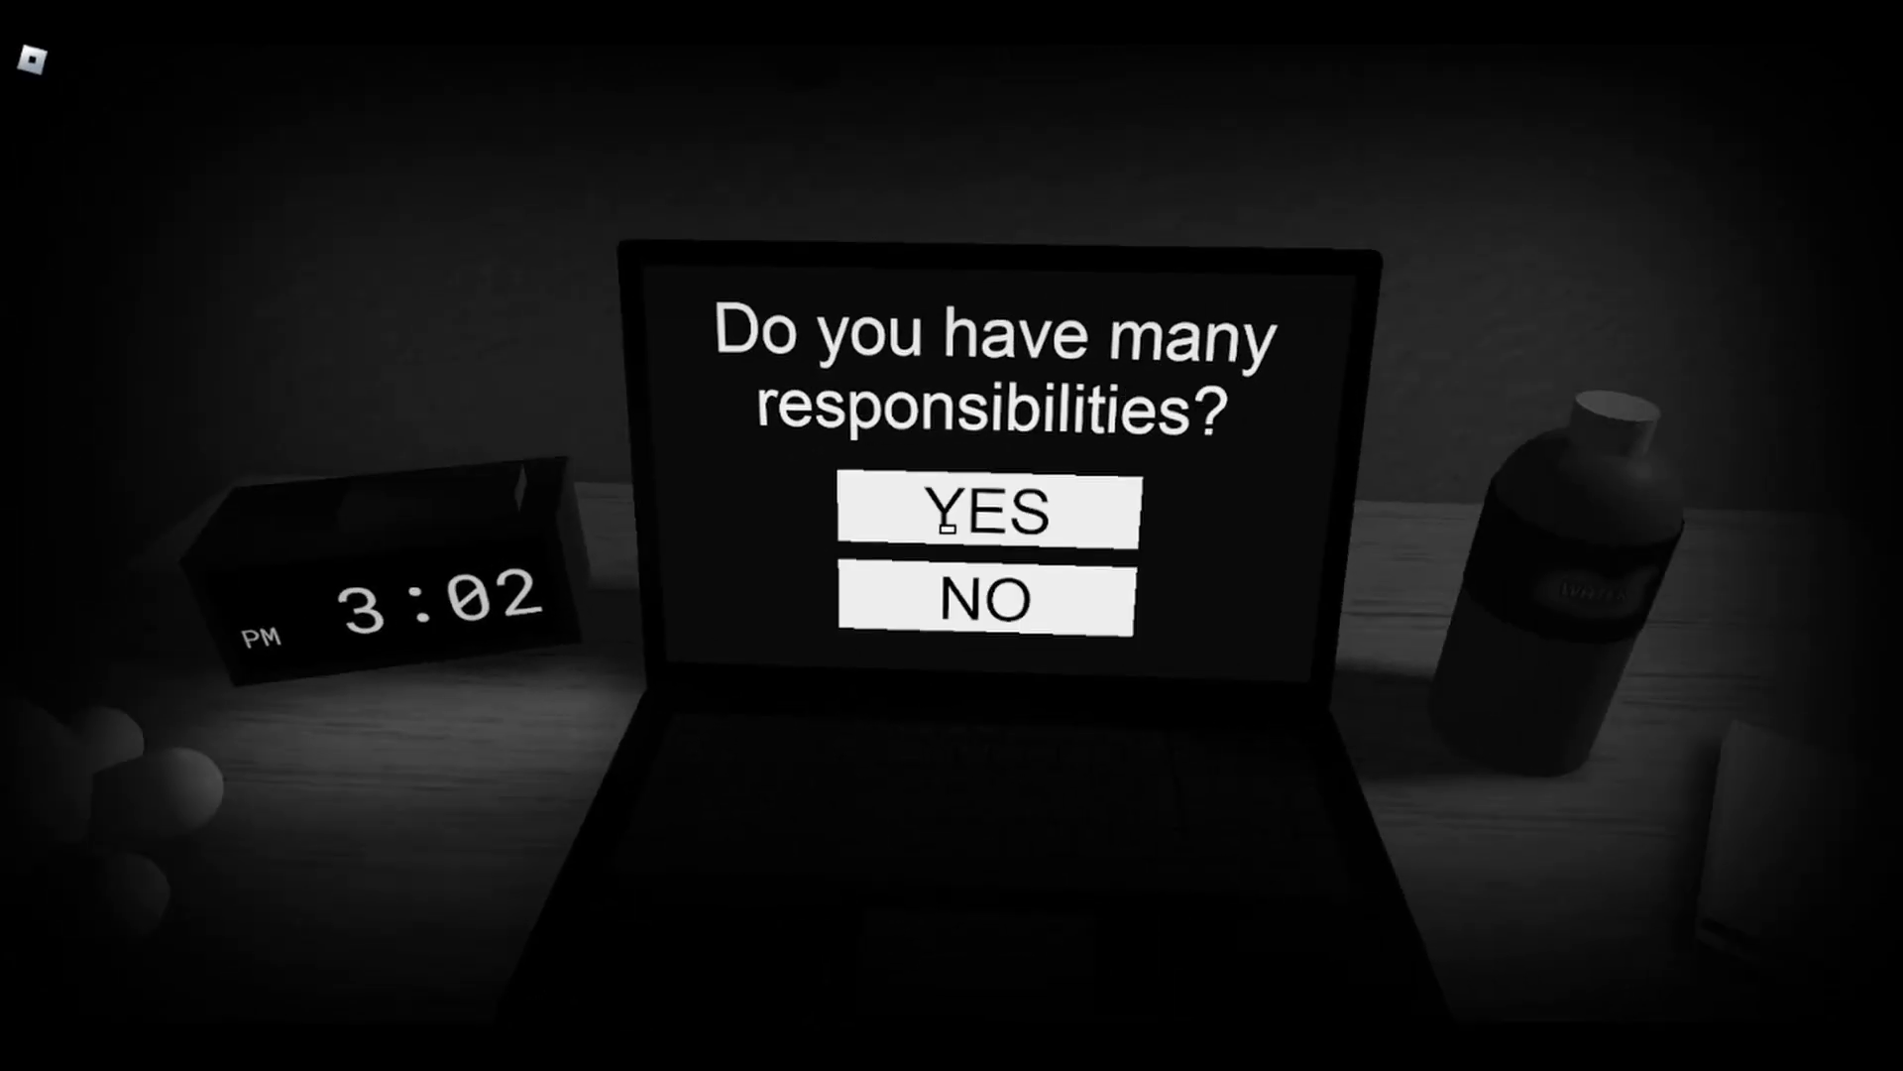
- Answer YES to the laptop's question about having many responsibilities
left_click(985, 511)
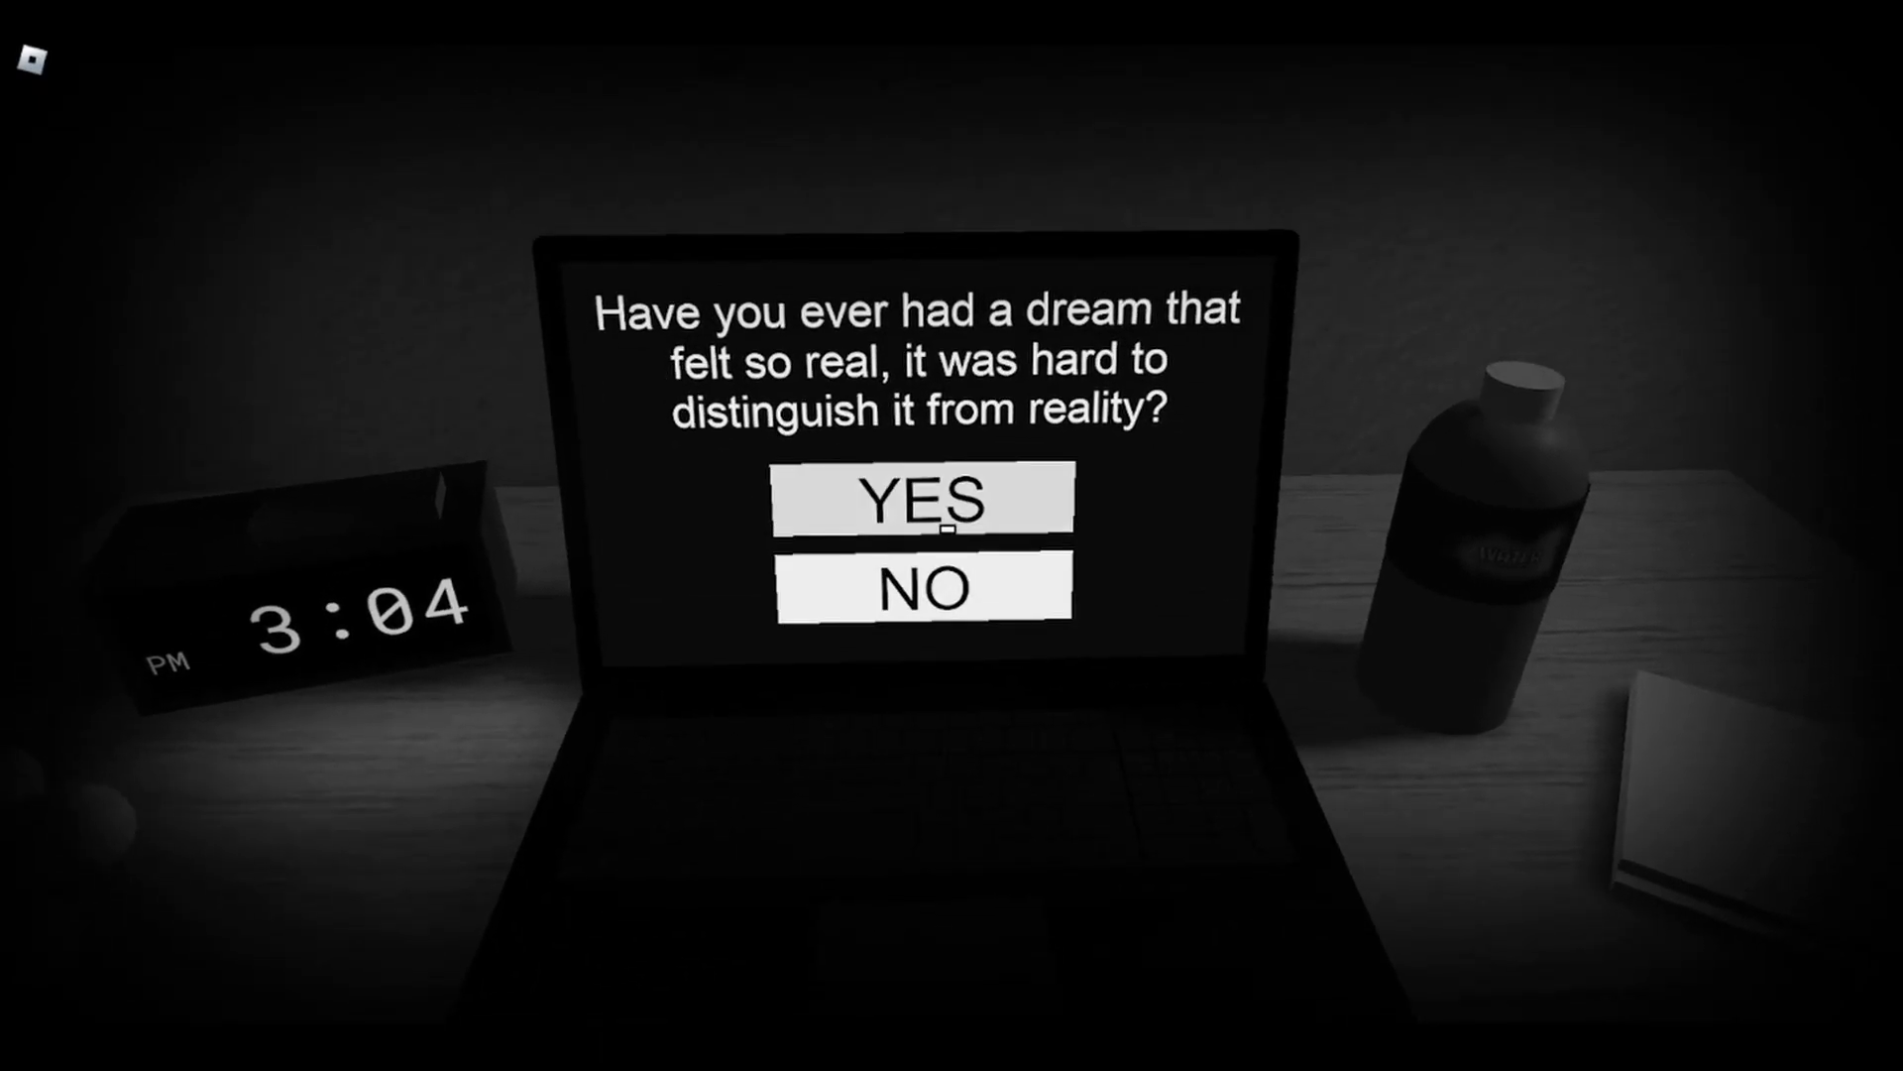
left_click(926, 500)
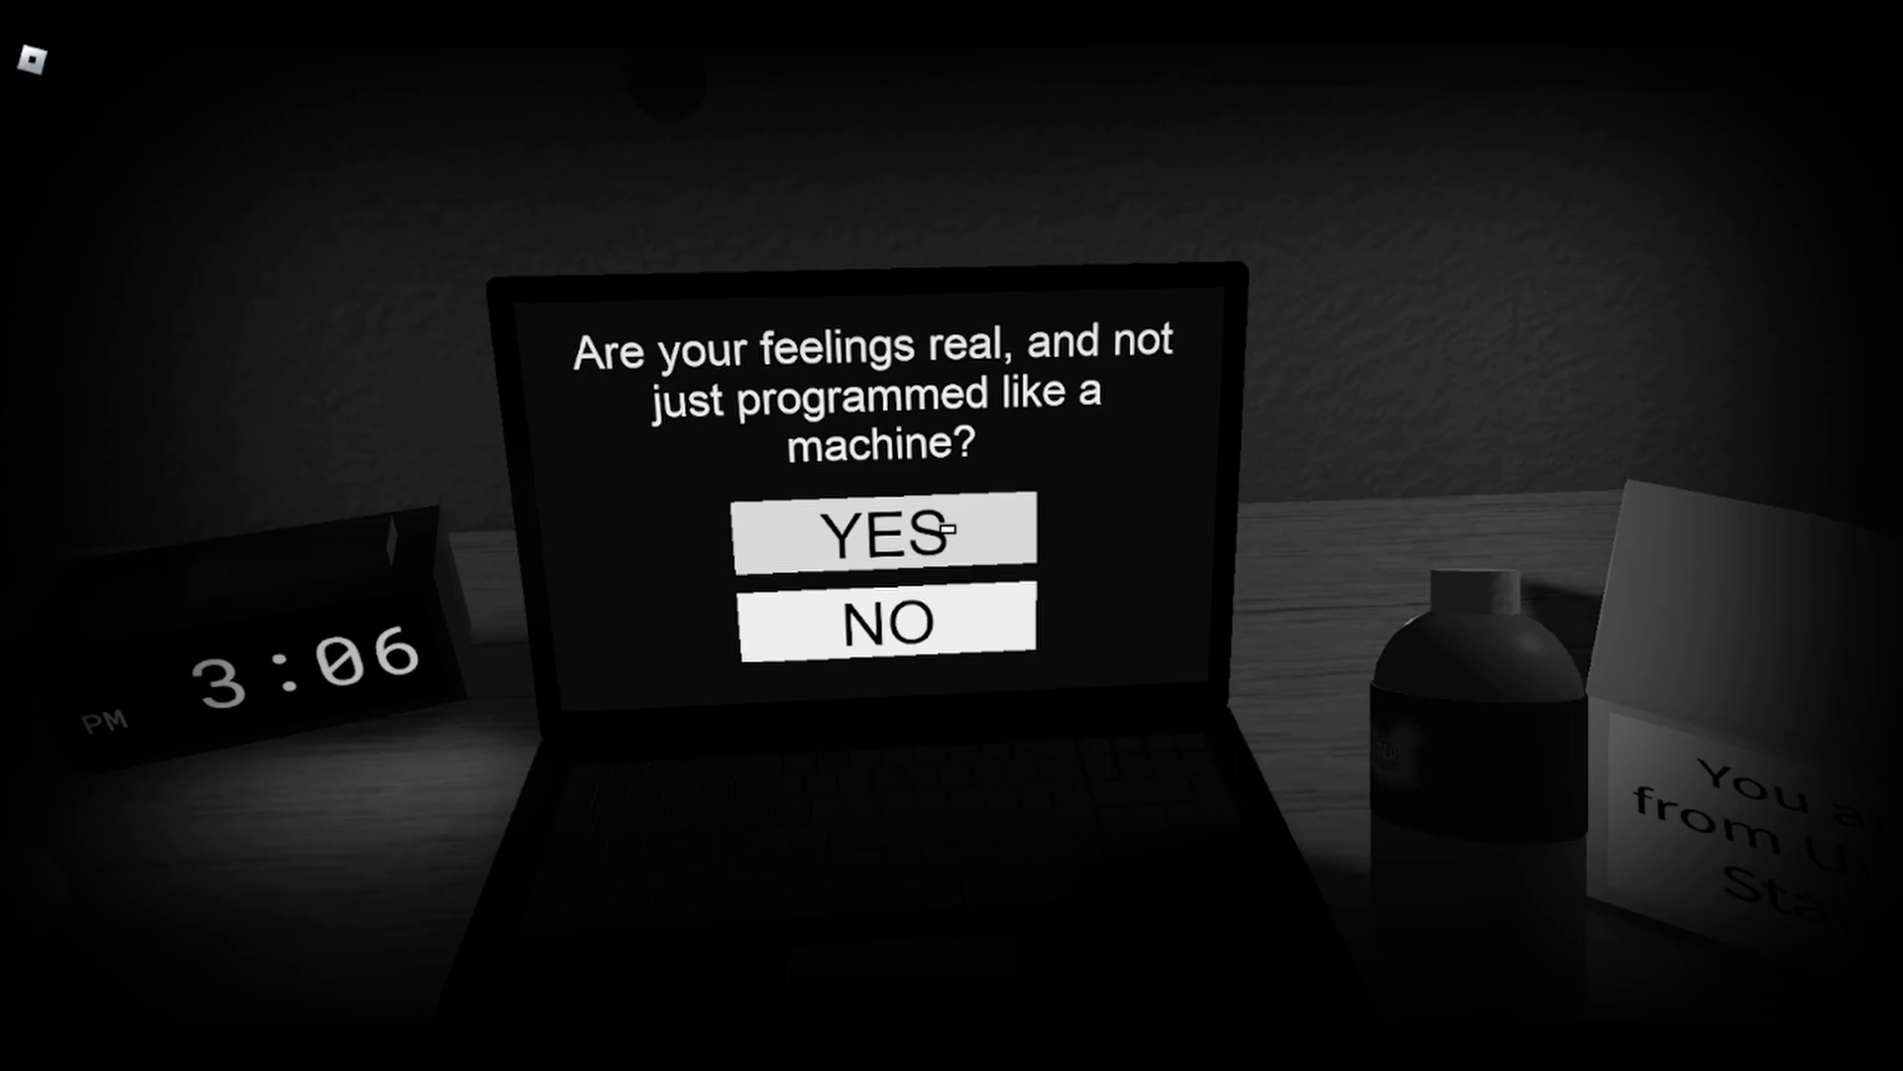
- Answer YES to the laptop's question 'Are your feelings real'
left_click(886, 531)
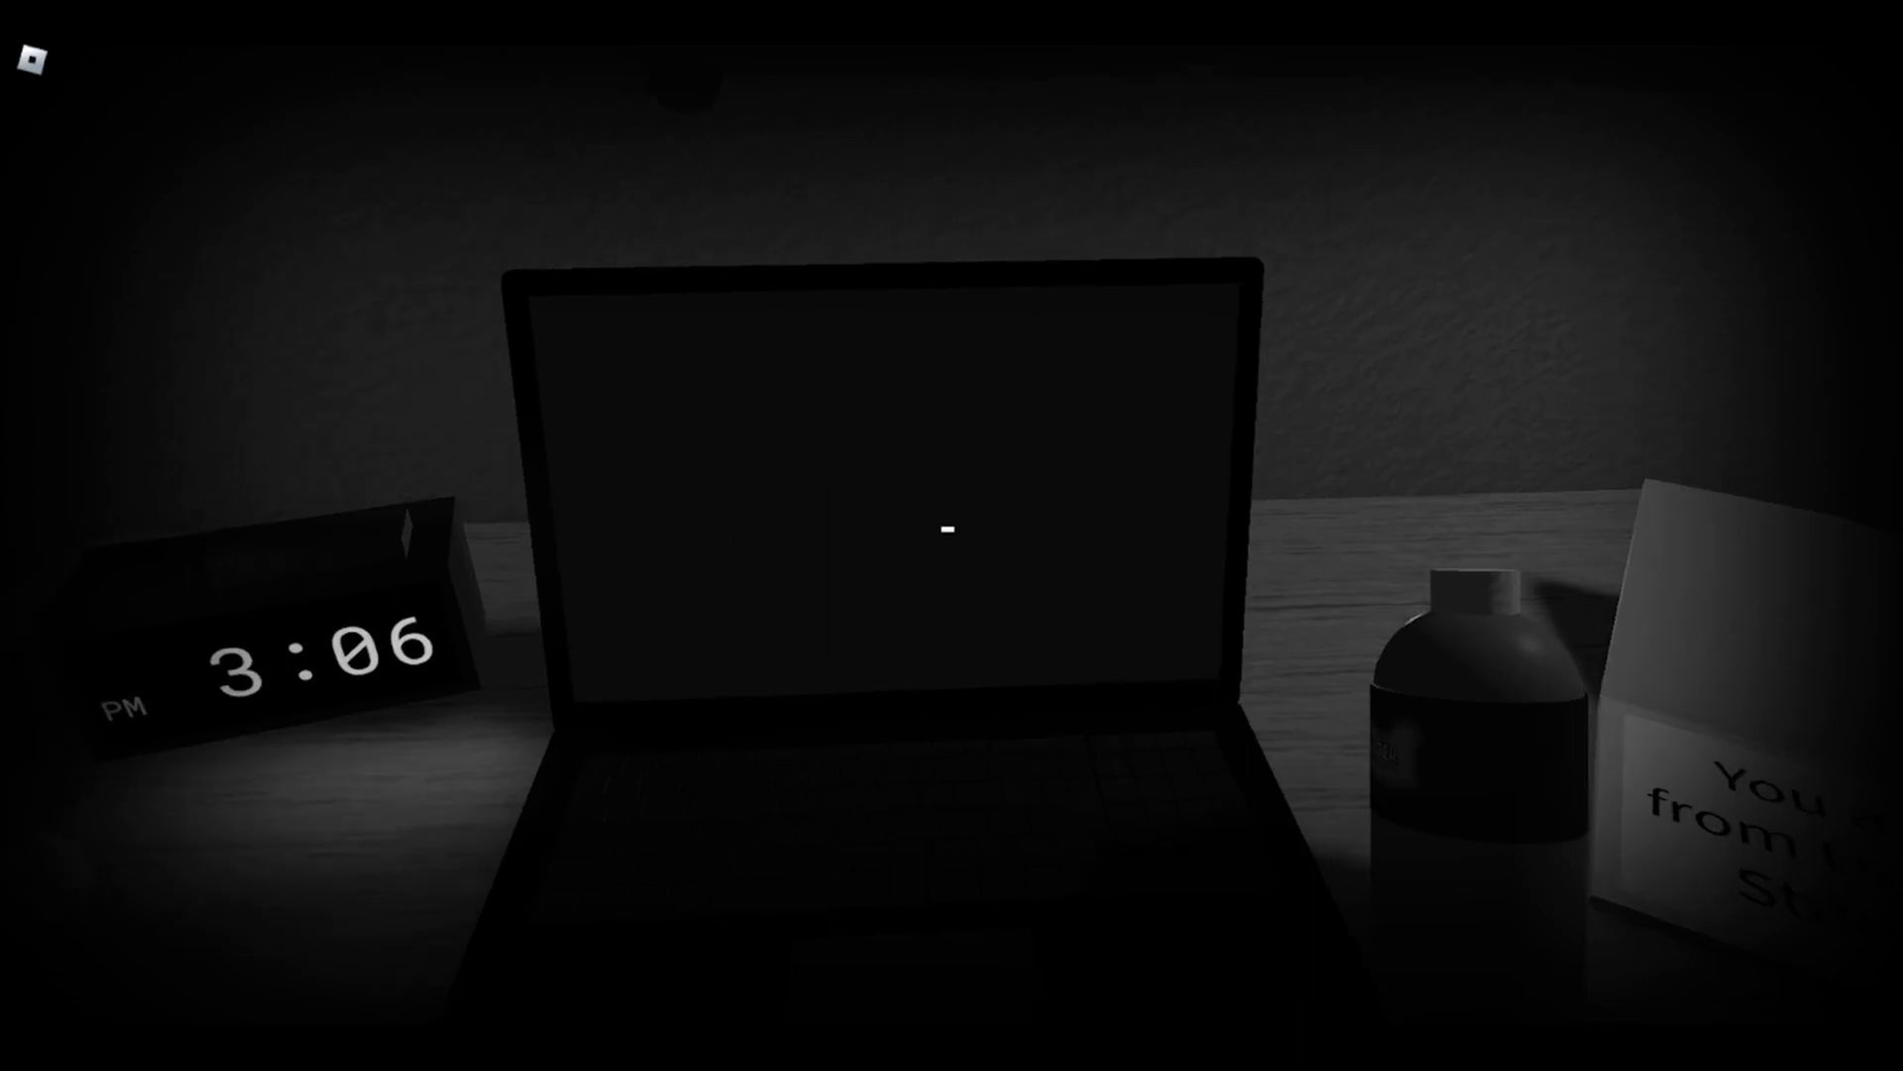